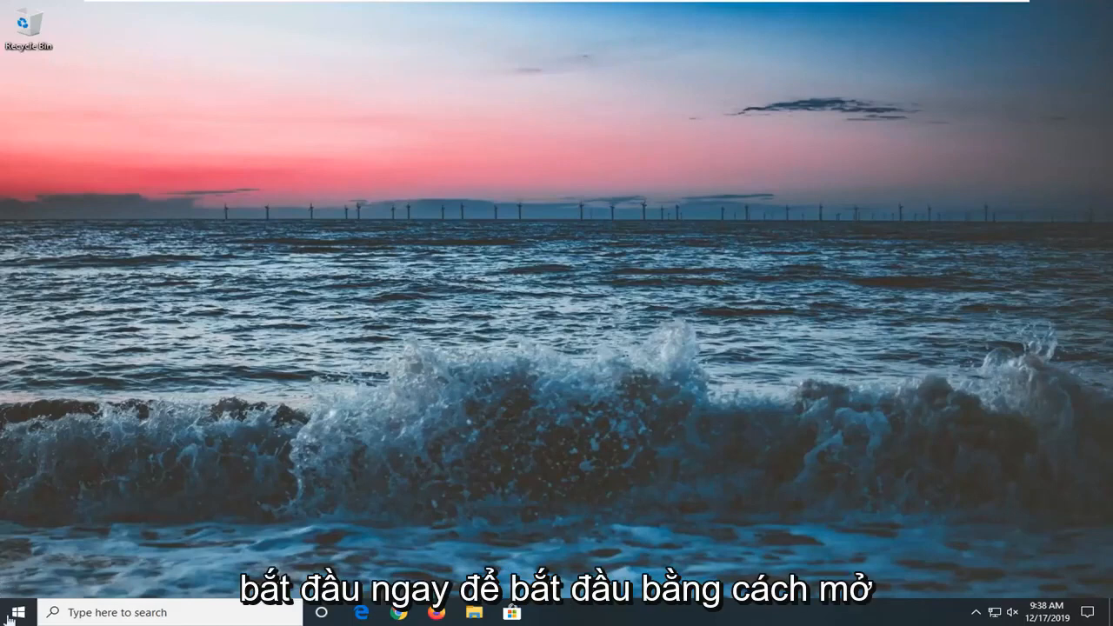
Search the Start menu for 'troubl' and open Troubleshoot settings
click(13, 612)
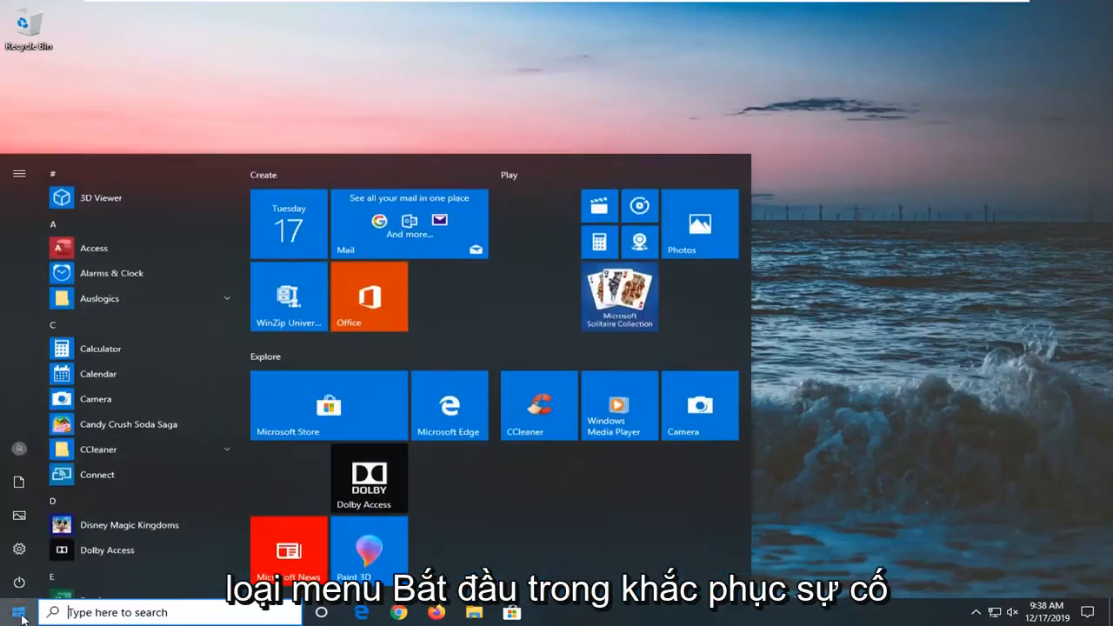
text(troubl)
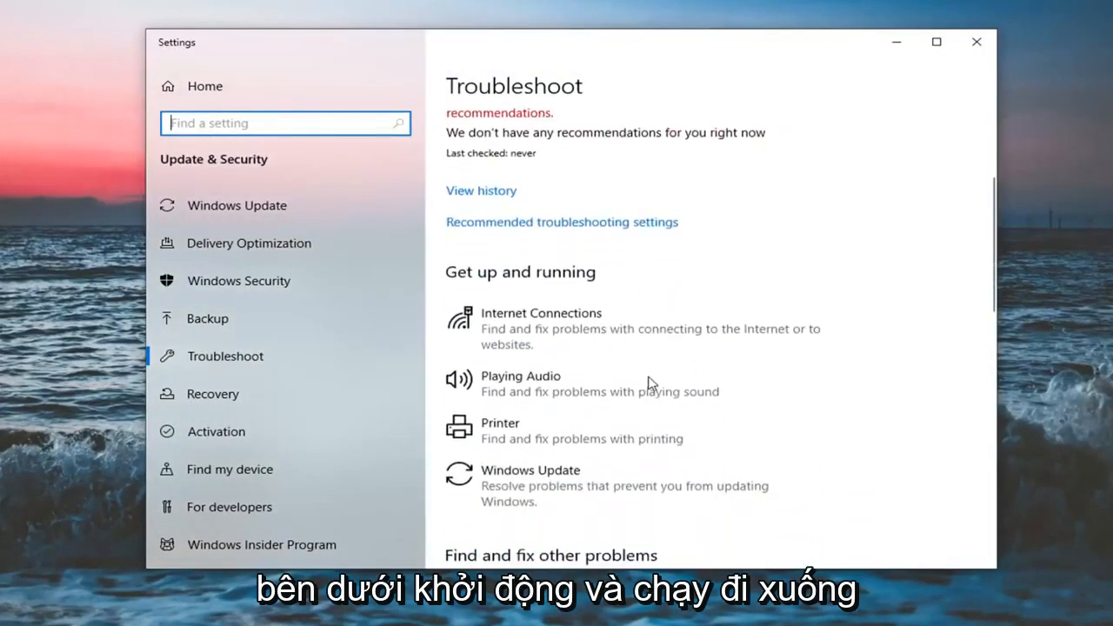
Expand the Video Playback entry under Find and fix other problems
scroll(down, 3)
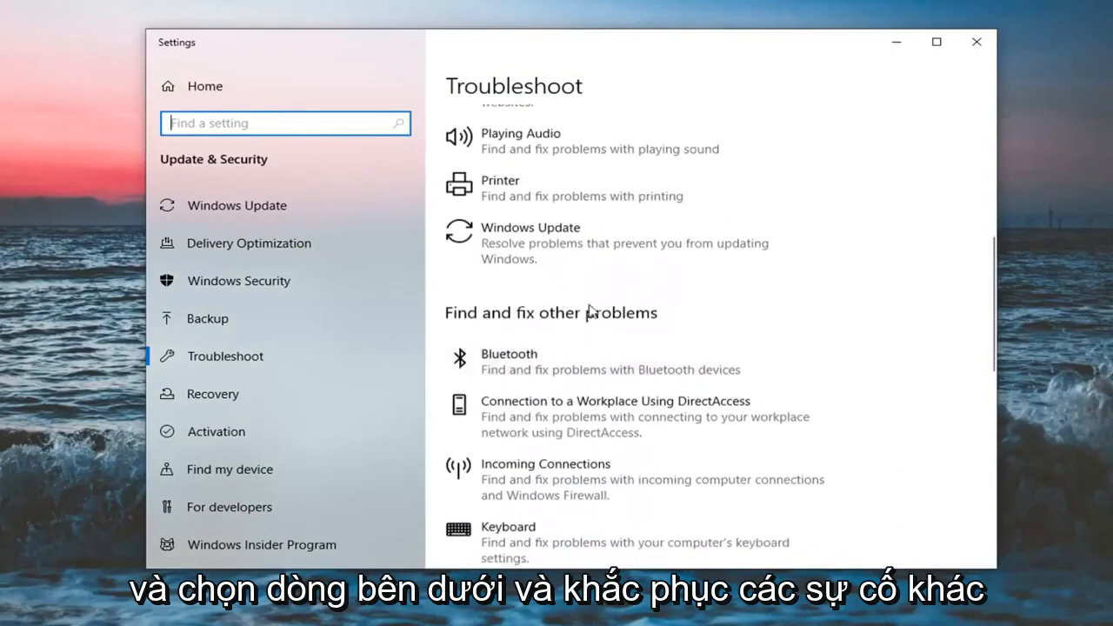
scroll(down, 3)
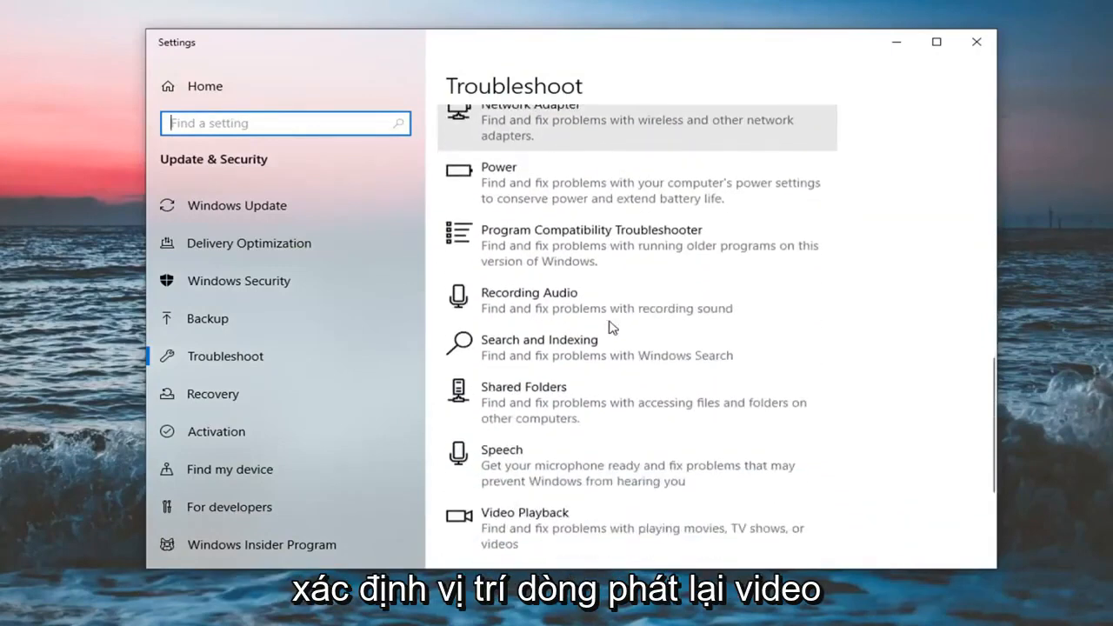
scroll(down, 3)
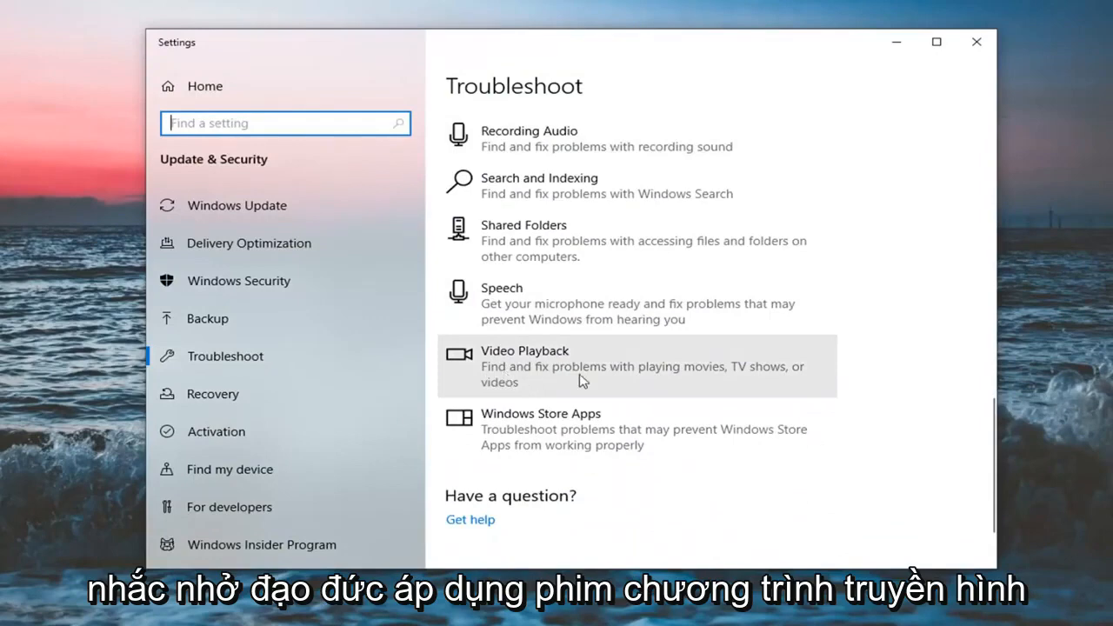
click(635, 365)
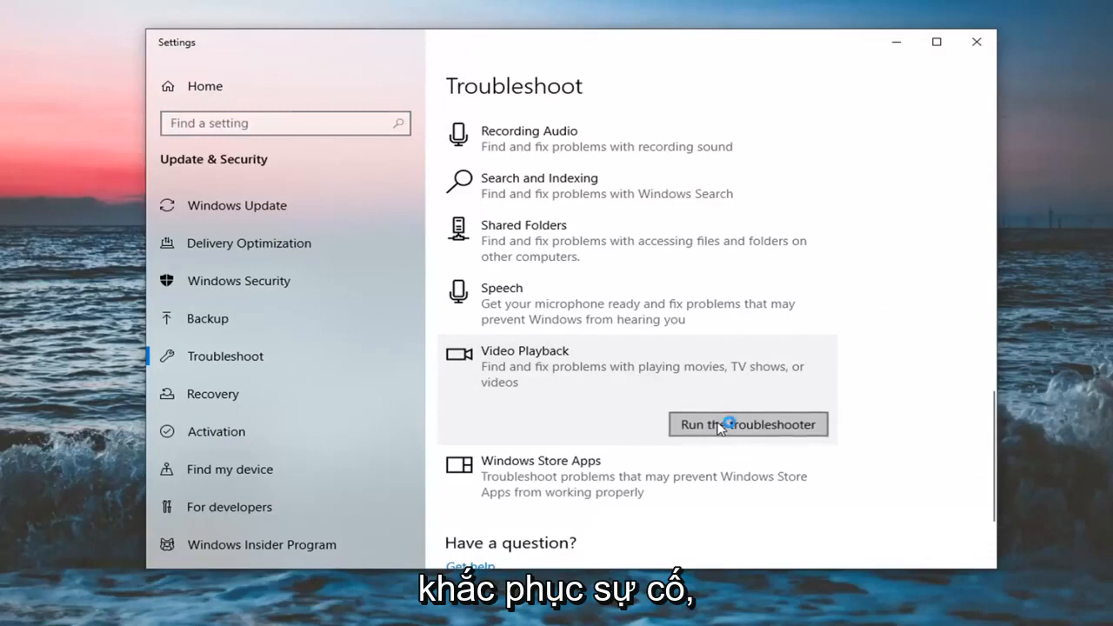
Run the Video Playback troubleshooter and choose Open video playback settings
click(748, 424)
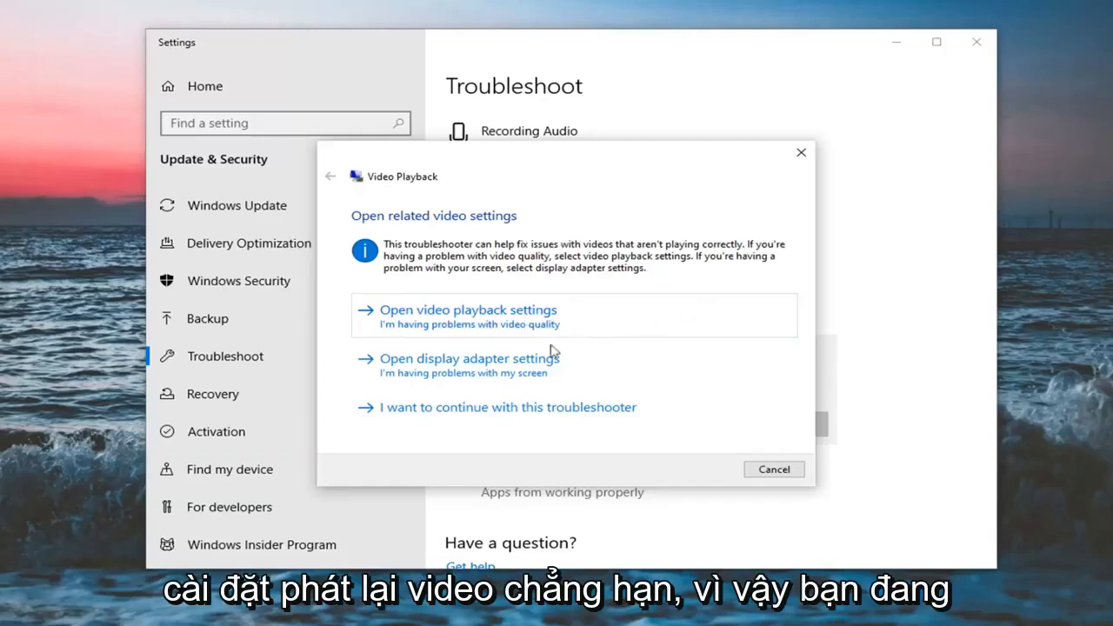
mouse_move(527, 333)
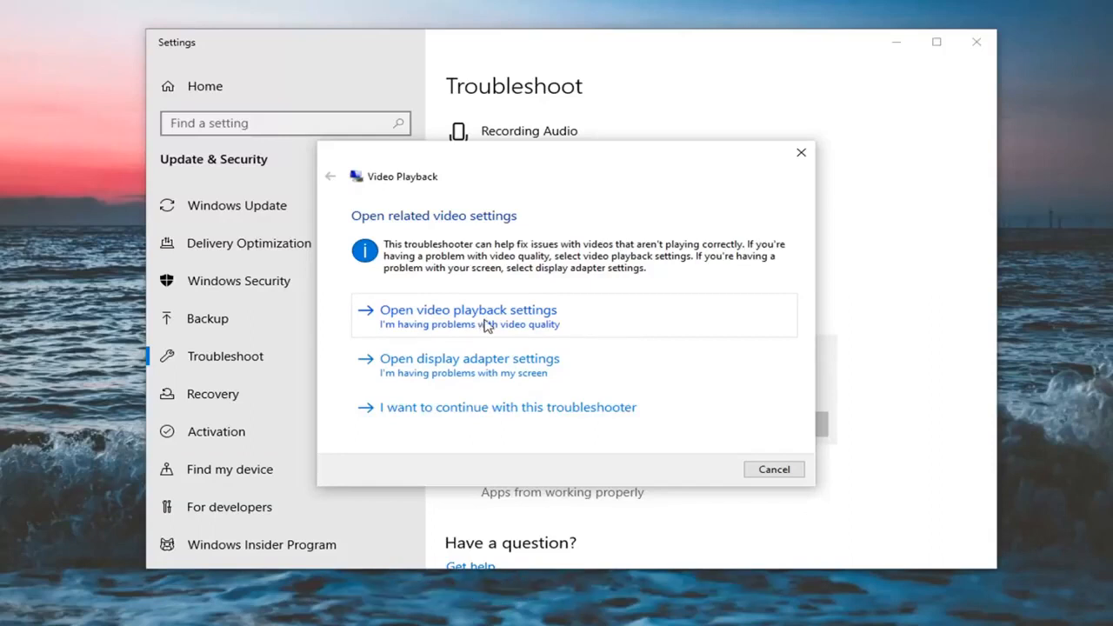
click(468, 309)
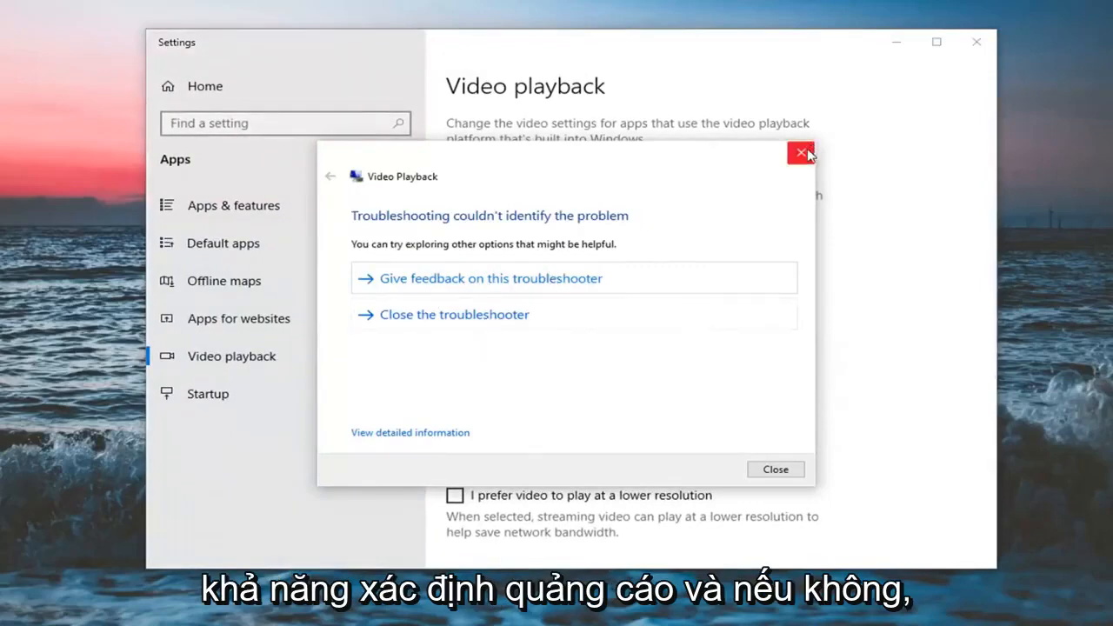
Close the troubleshooter and review the HDR and lower-resolution video playback options
click(800, 152)
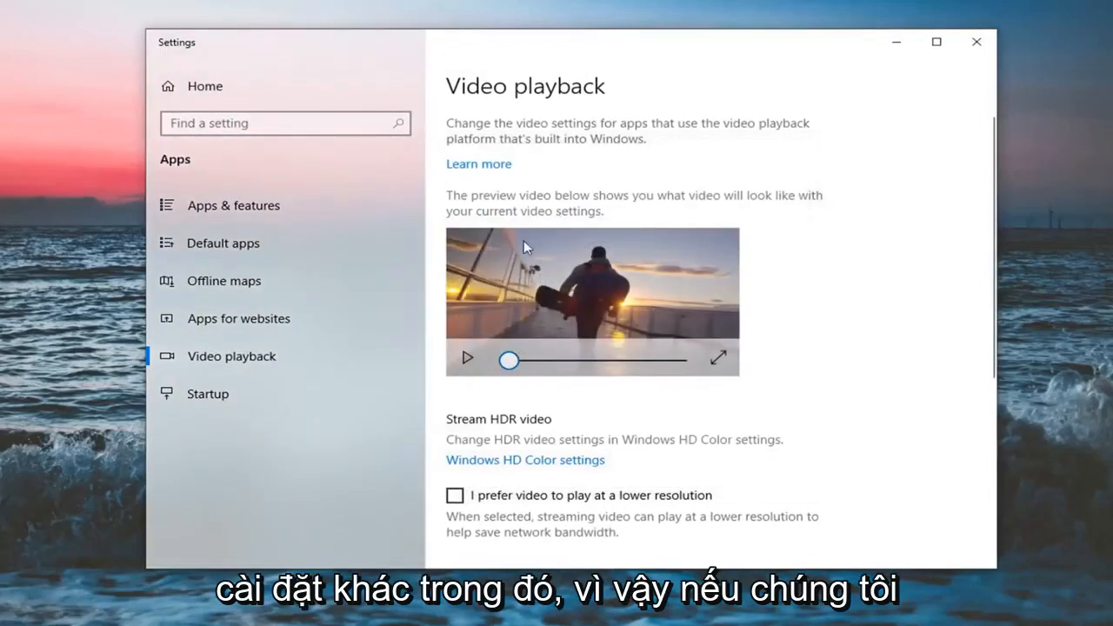
scroll(down, 3)
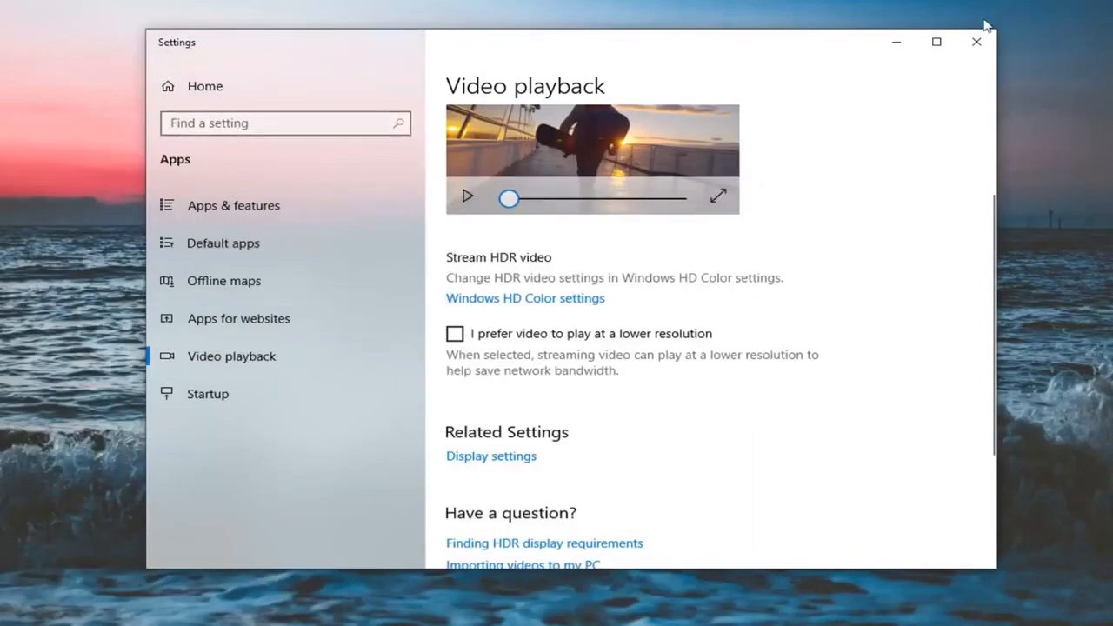
Search the Start menu for 'trouble', reopen Troubleshoot settings and scroll to Video Playback
click(13, 617)
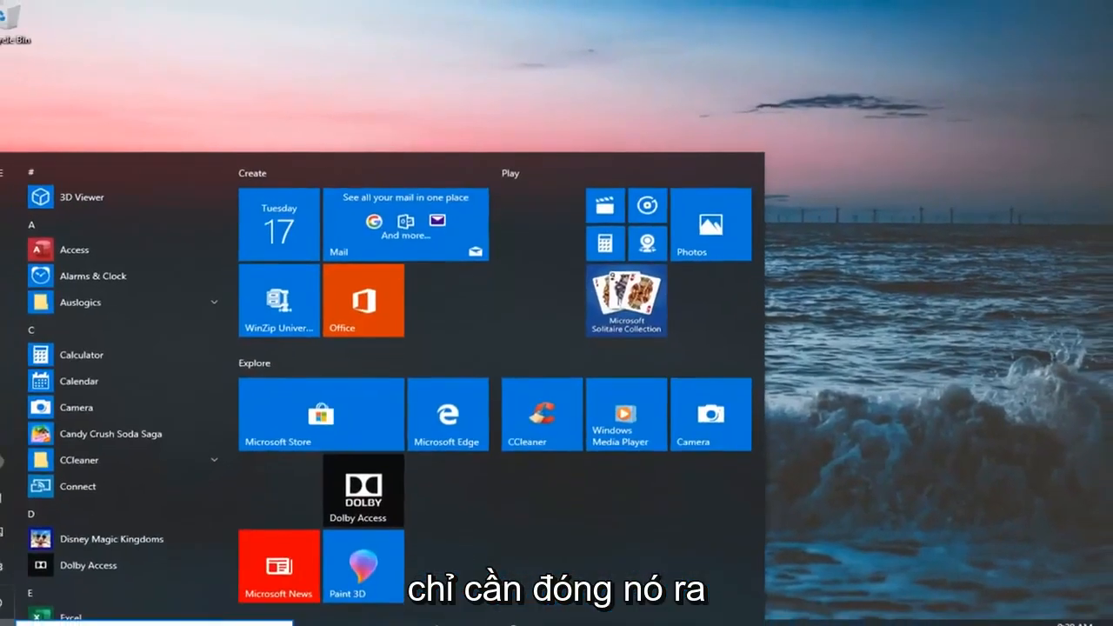
text(trouble)
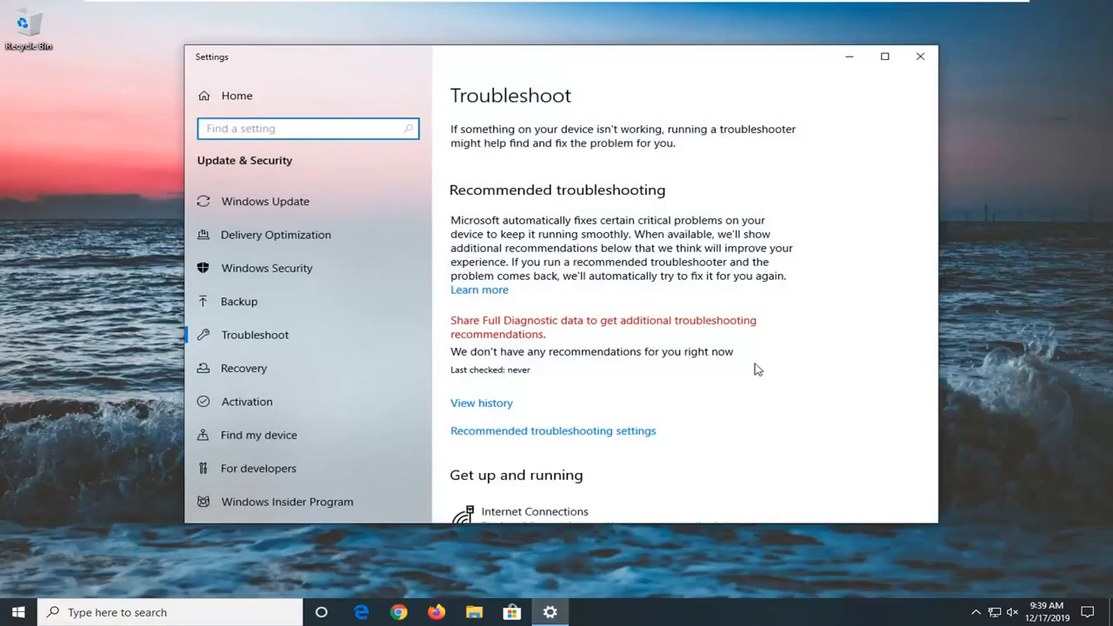
scroll(down, 3)
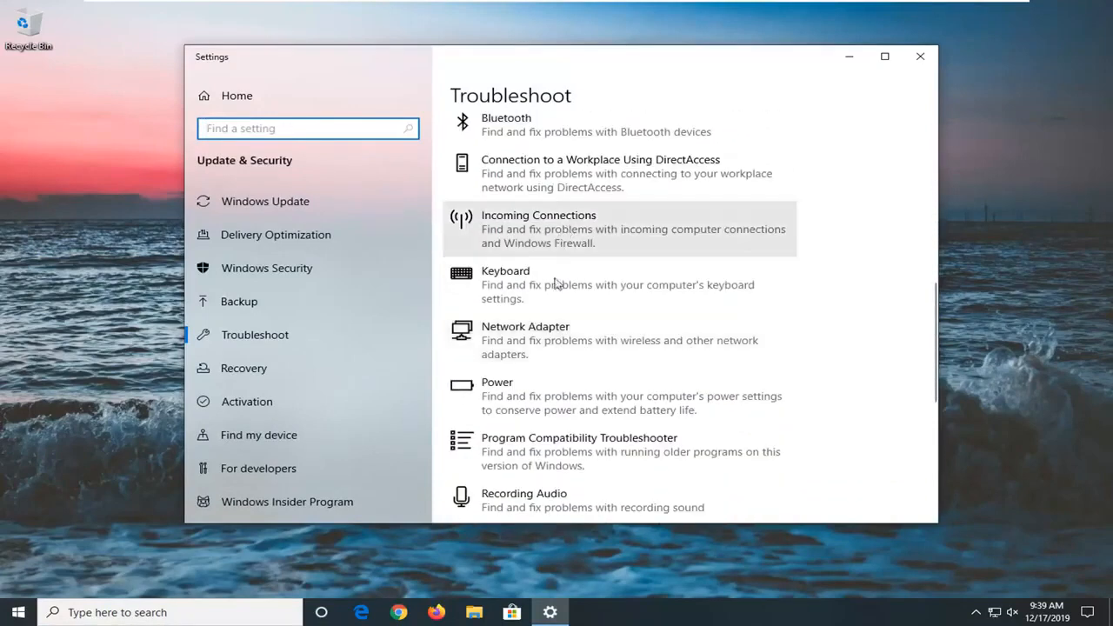
scroll(down, 3)
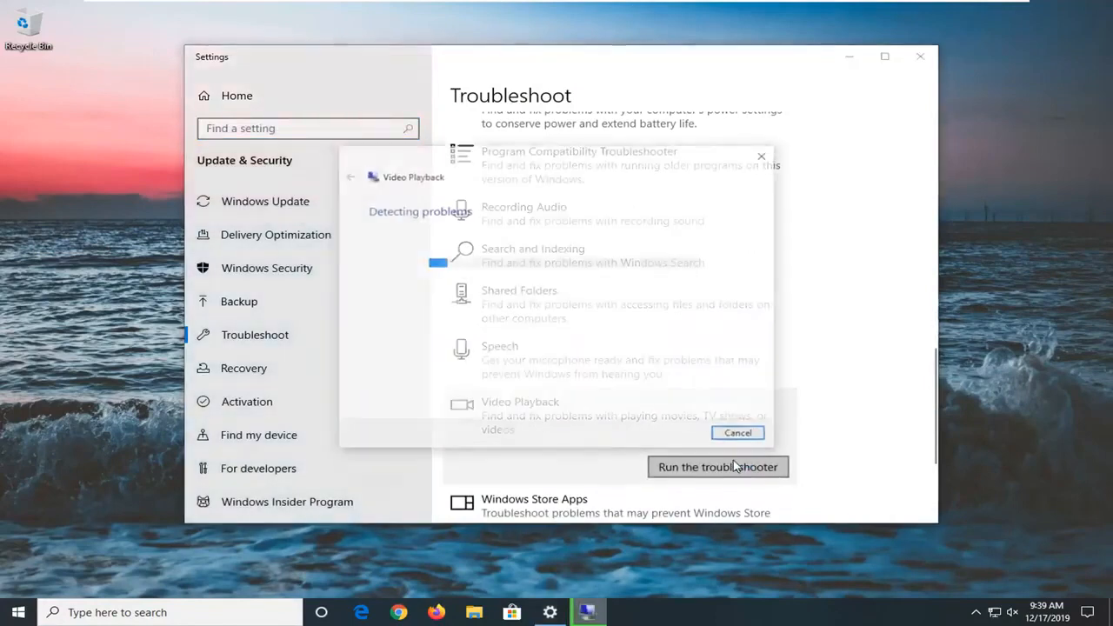
Rerun the Video Playback troubleshooter and choose to continue with it
click(717, 467)
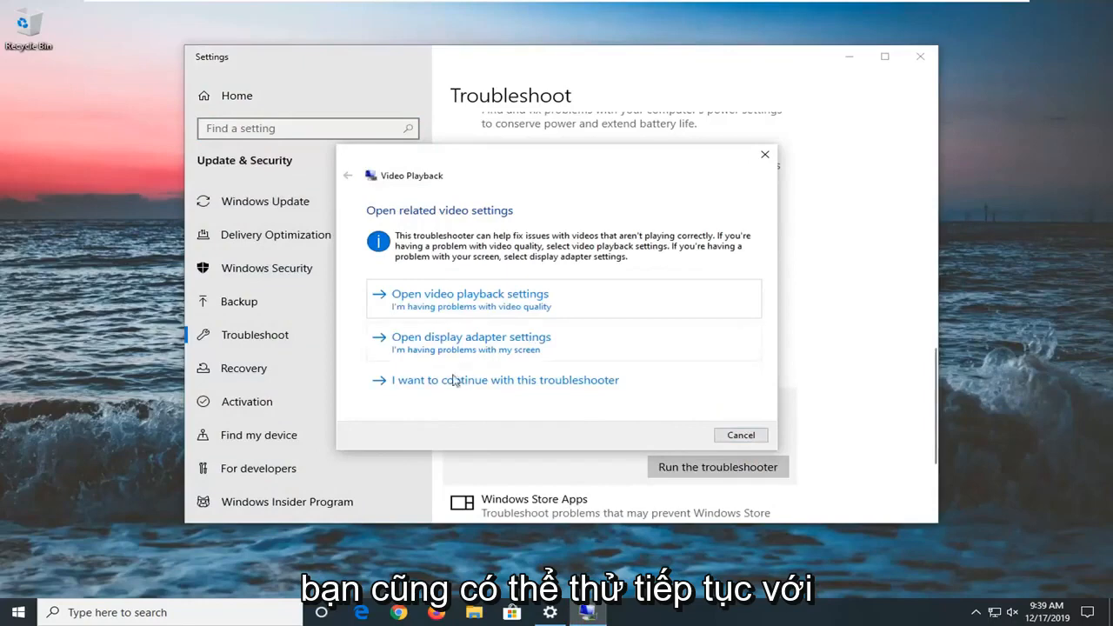
click(505, 380)
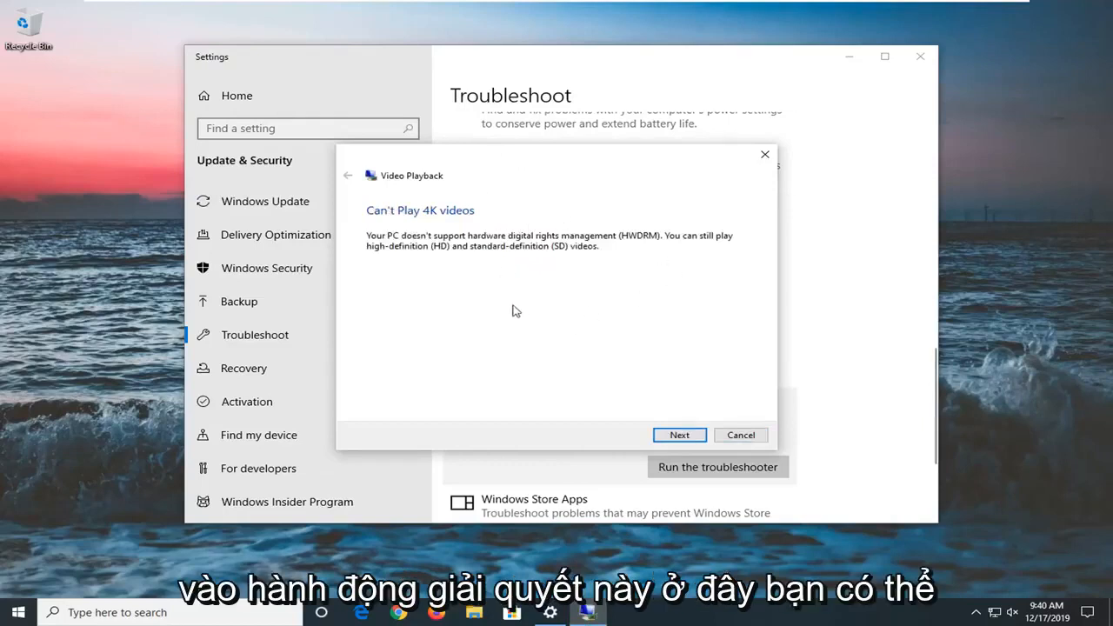
mouse_move(424, 222)
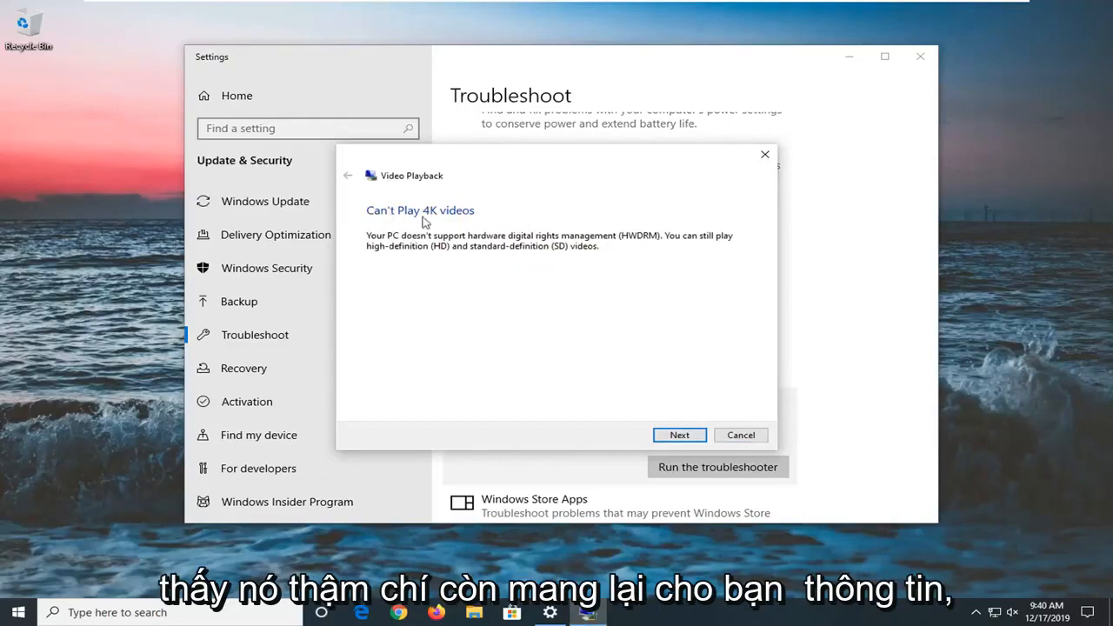
mouse_move(551, 264)
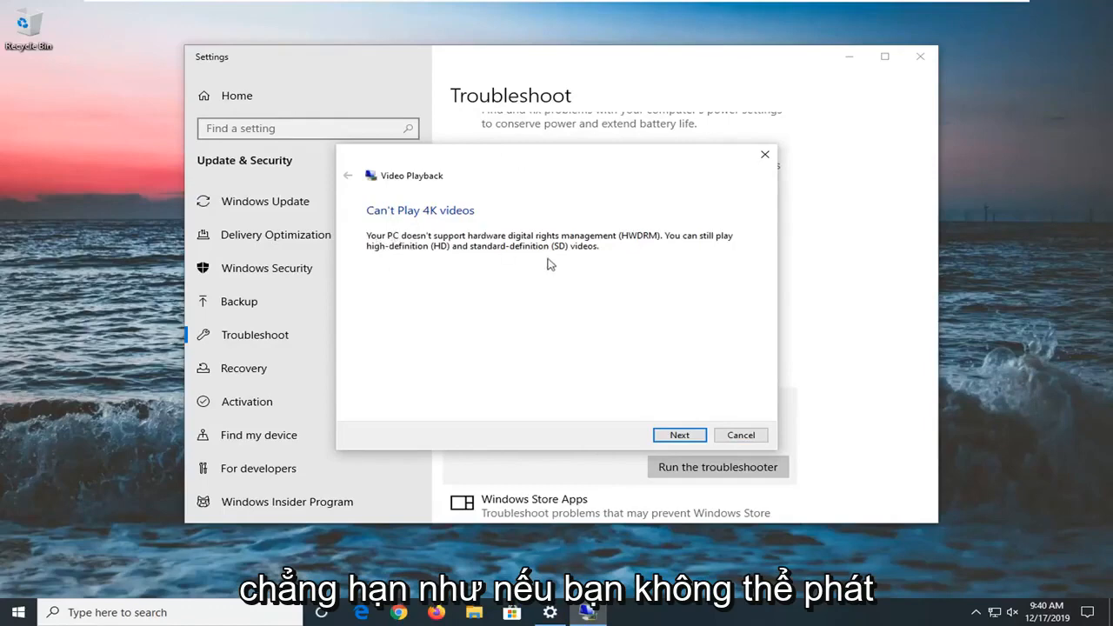
mouse_move(504, 251)
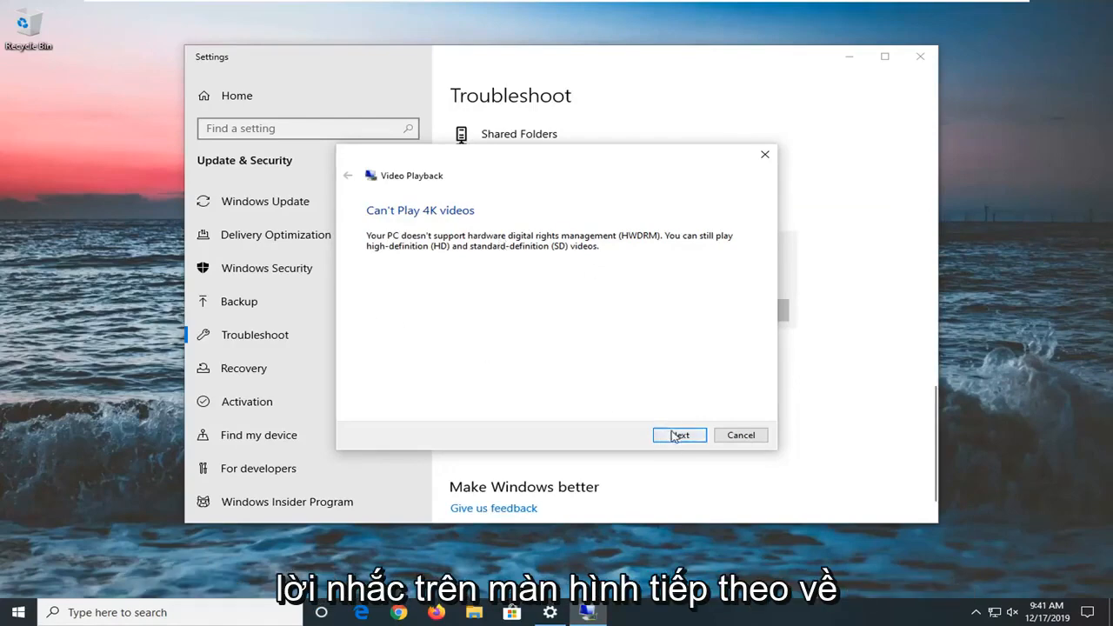
Advance past the Can't Play 4K videos and HEVC codec findings, then close the completed troubleshooter
click(680, 435)
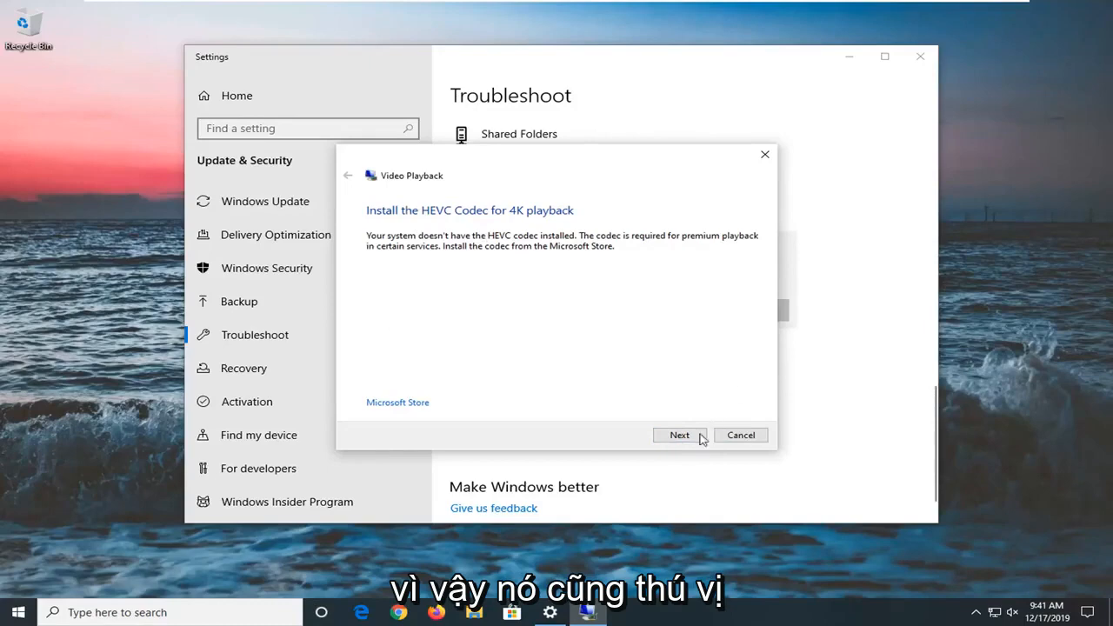
click(679, 435)
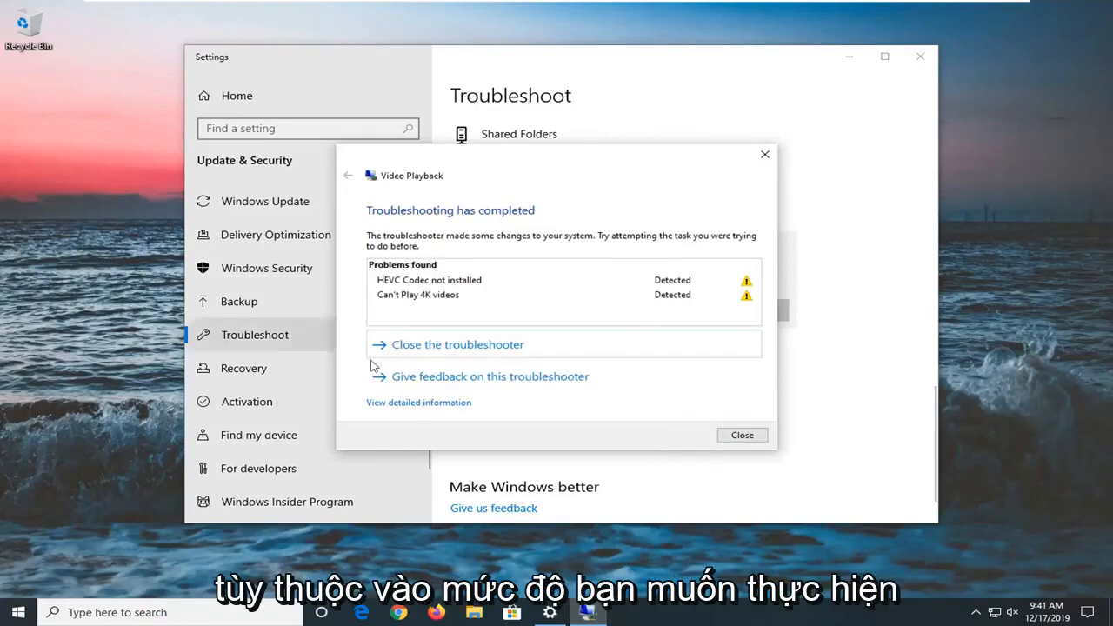
mouse_move(403, 301)
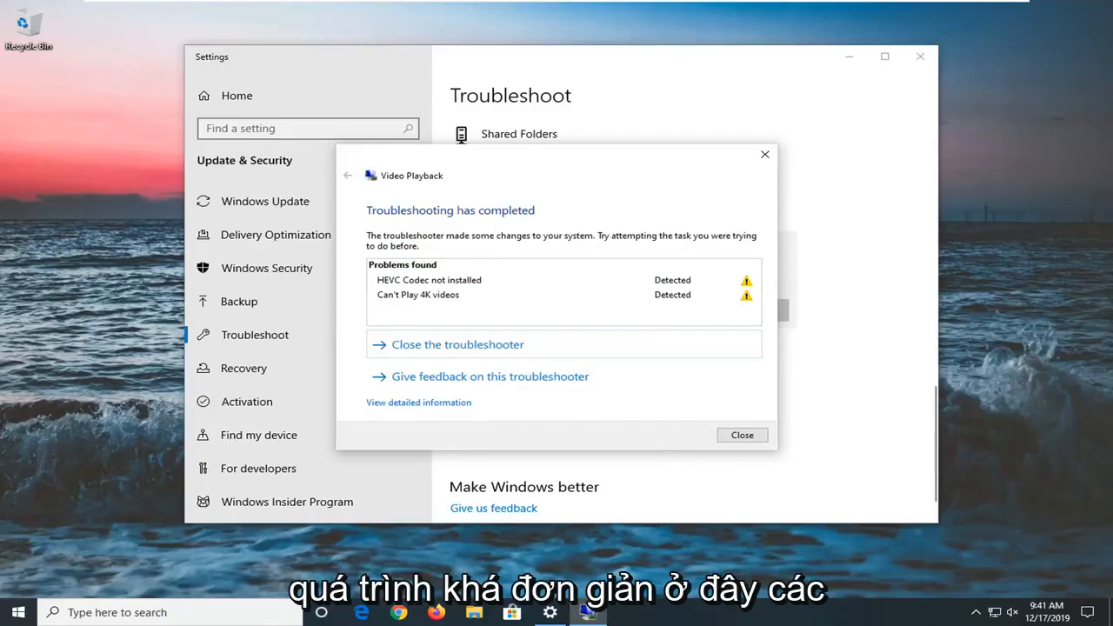
click(742, 435)
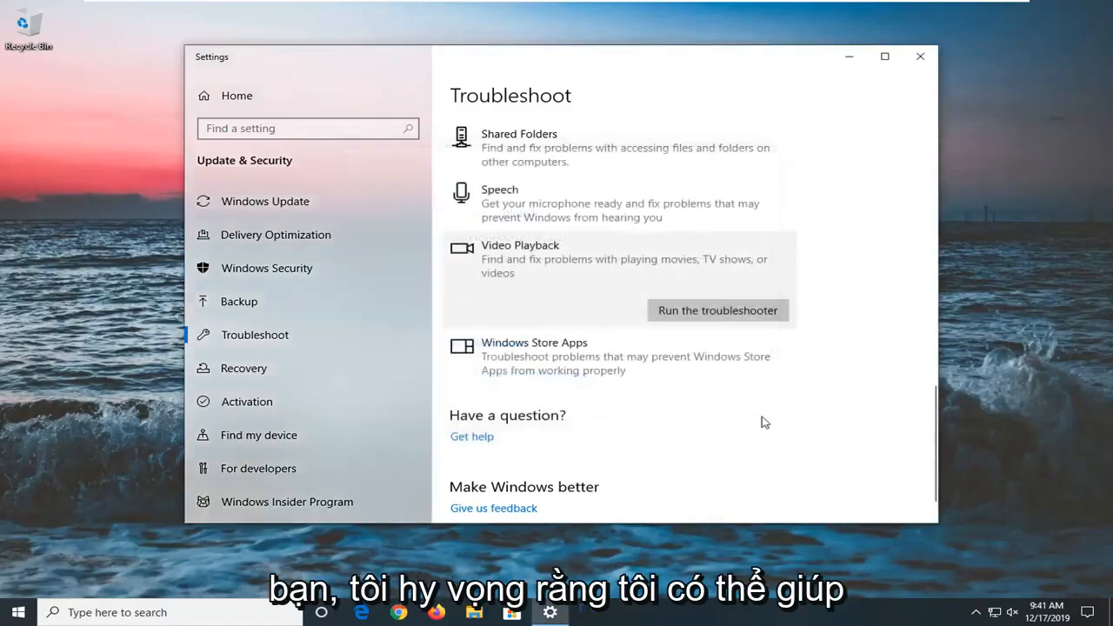